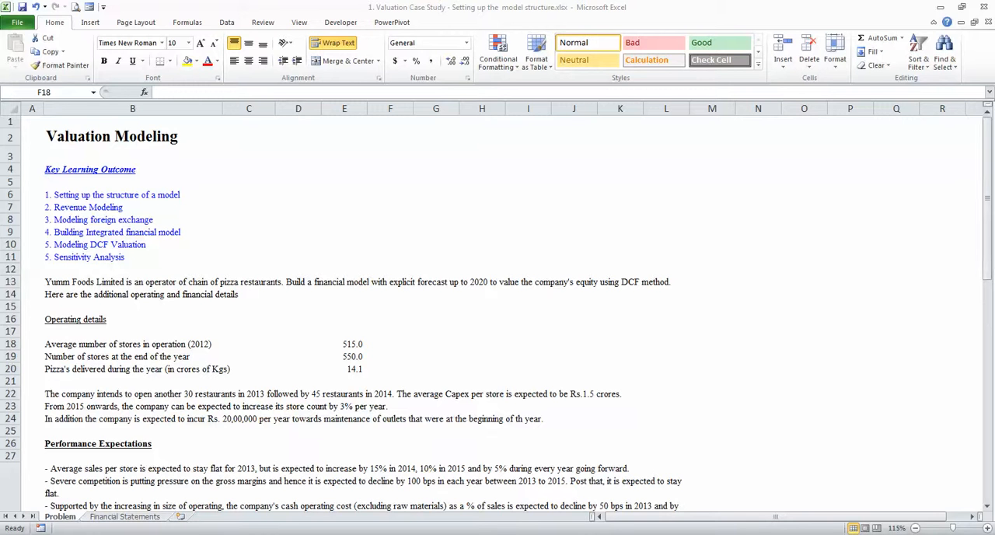
Step: Switch to the Financial Statements sheet and scroll through the 2012 balance sheet into the cash flow statement
click(390, 344)
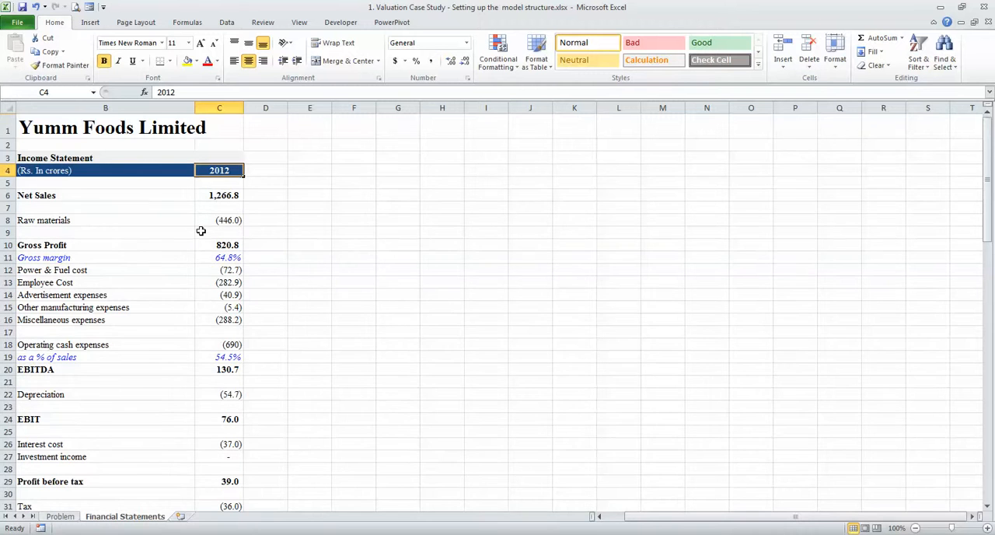
scroll(down, 3)
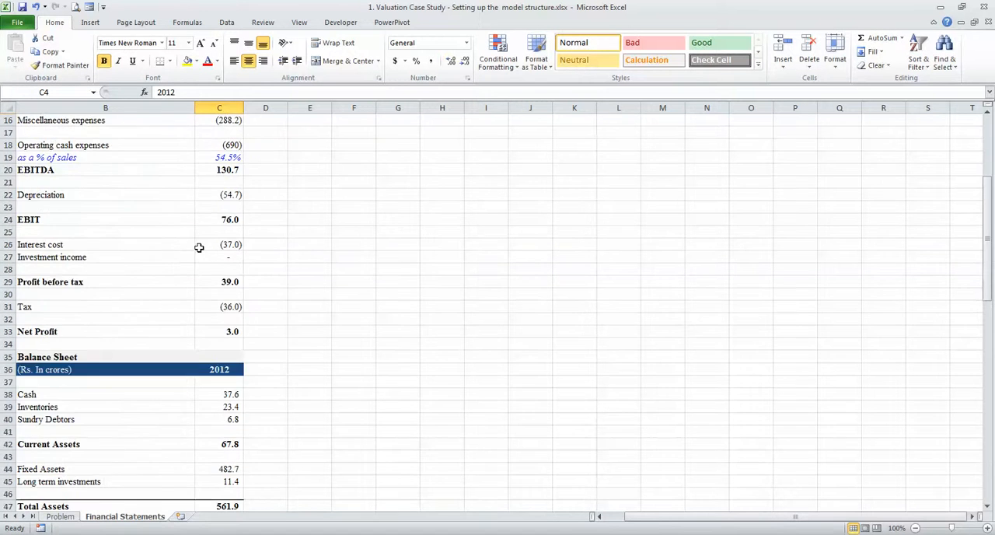
scroll(down, 3)
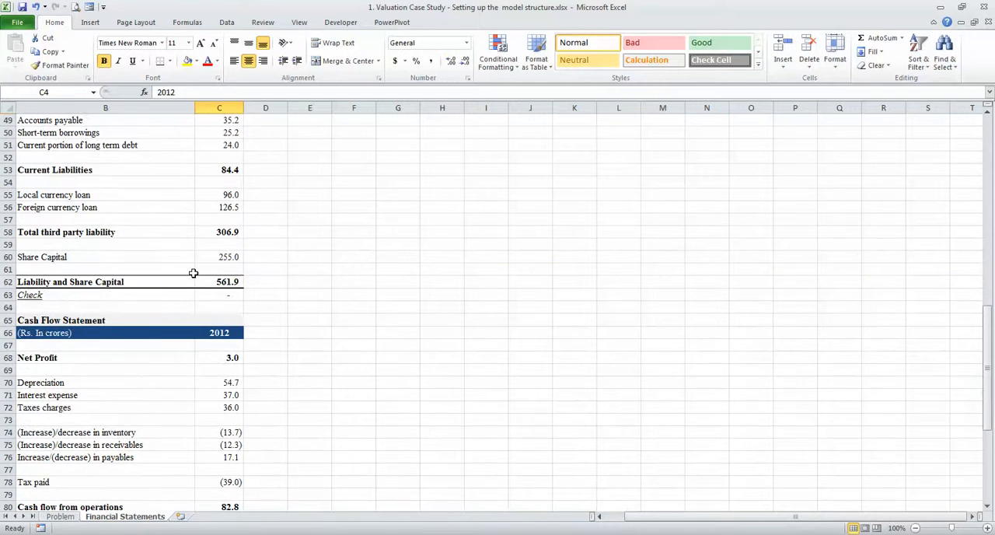
mouse_move(133, 477)
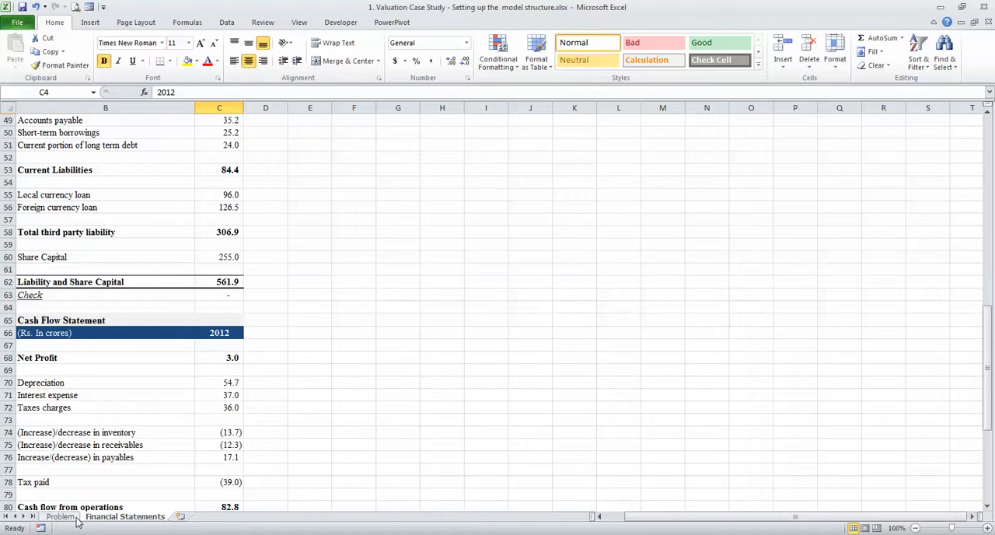
Step: Read down the Problem sheet to the risk-free rate and beta valuation assumptions, then select those lines
click(60, 516)
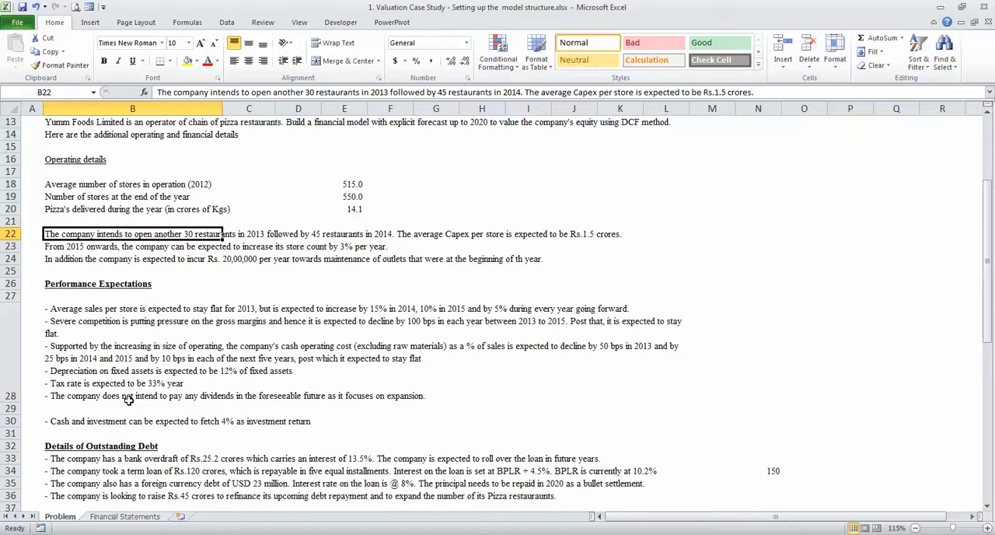
scroll(down, 3)
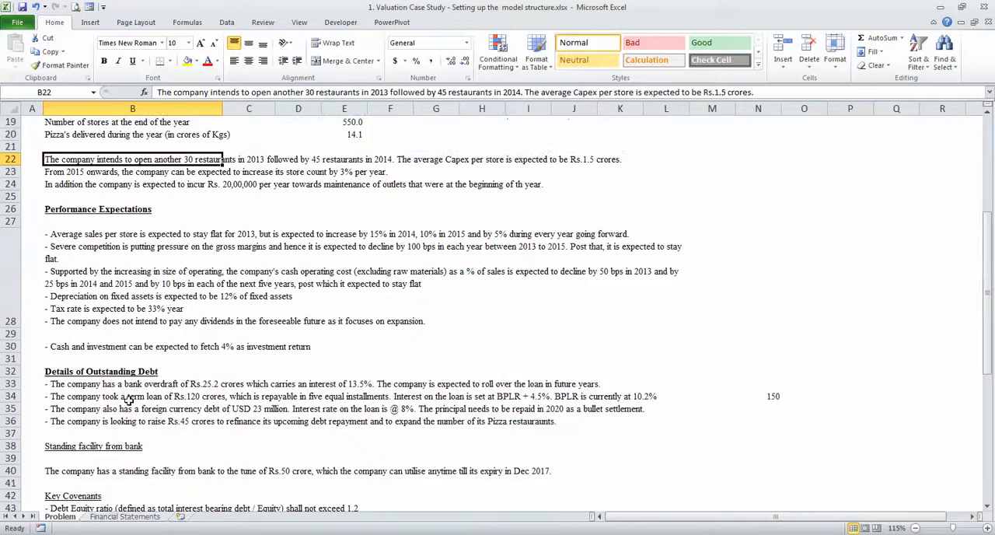
scroll(down, 3)
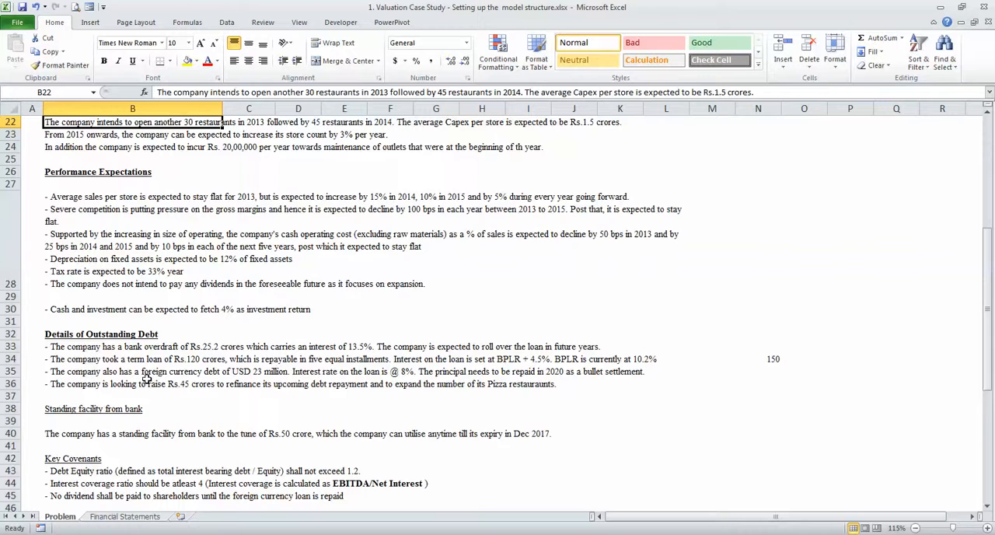
scroll(down, 3)
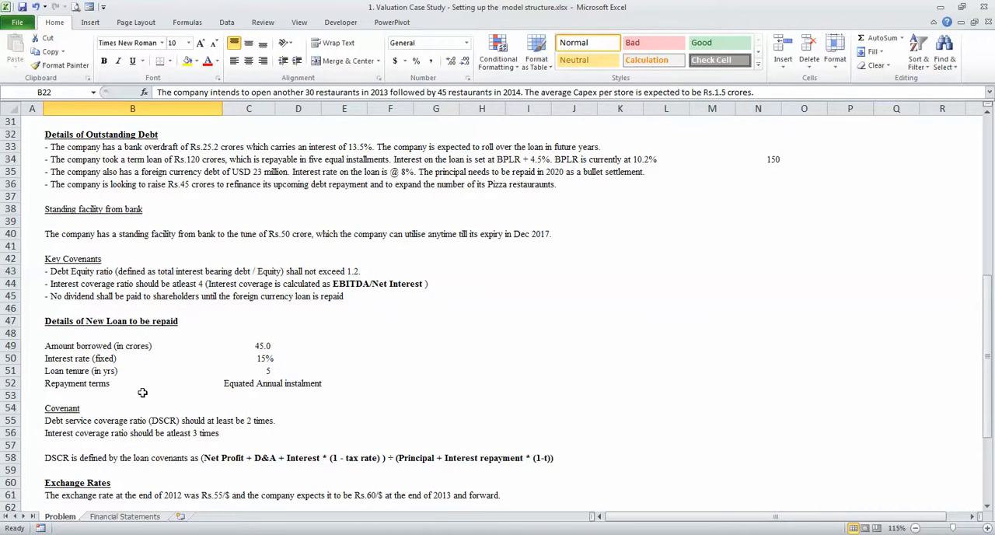
scroll(down, 3)
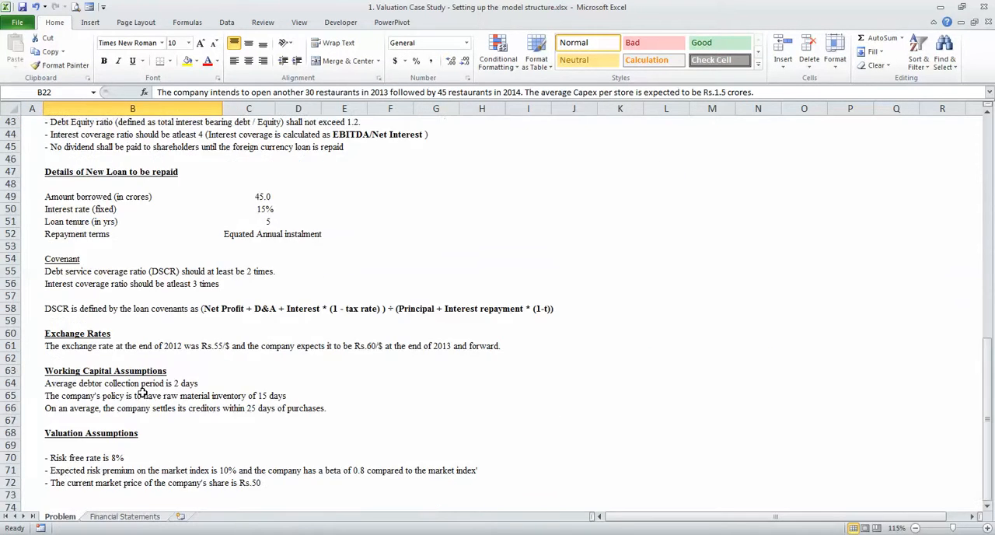
scroll(down, 3)
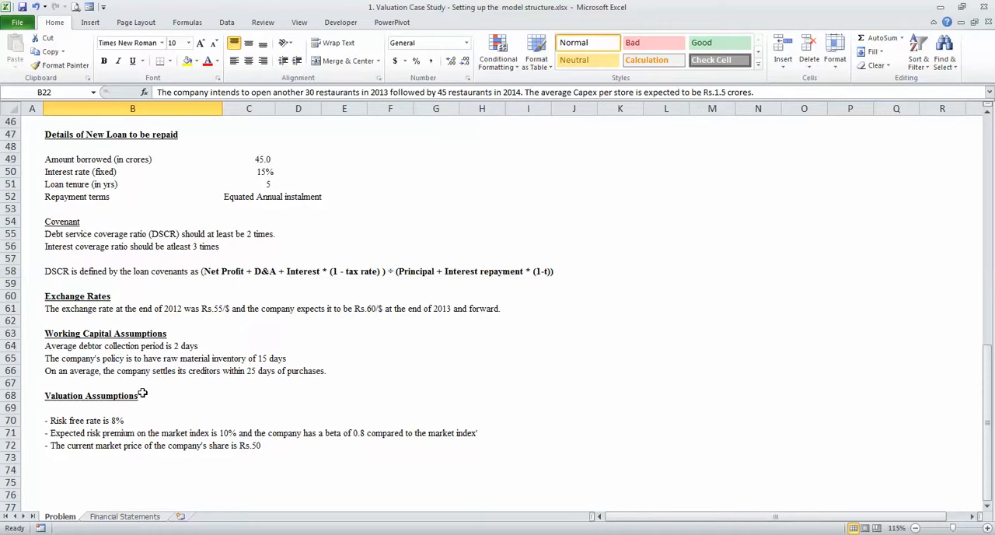
mouse_move(123, 308)
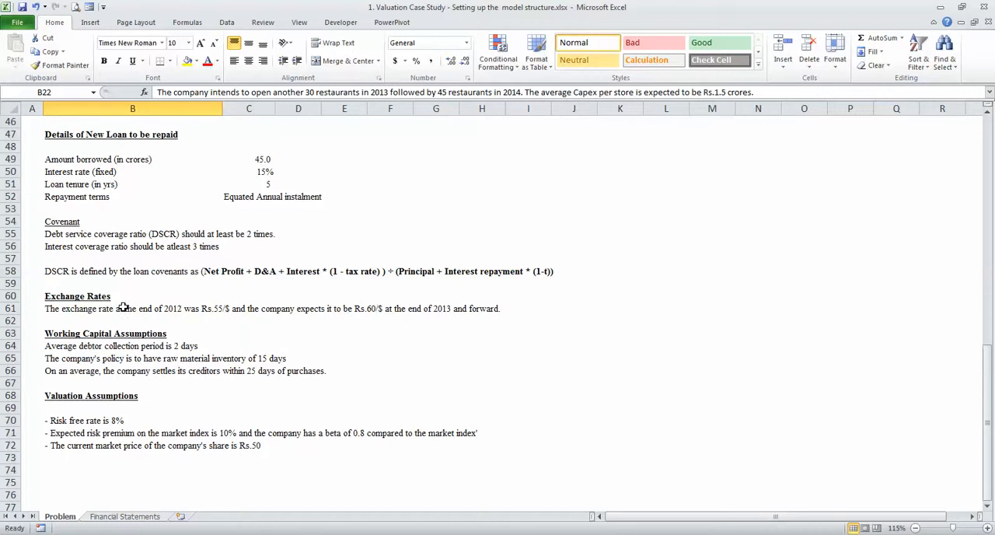
click(132, 308)
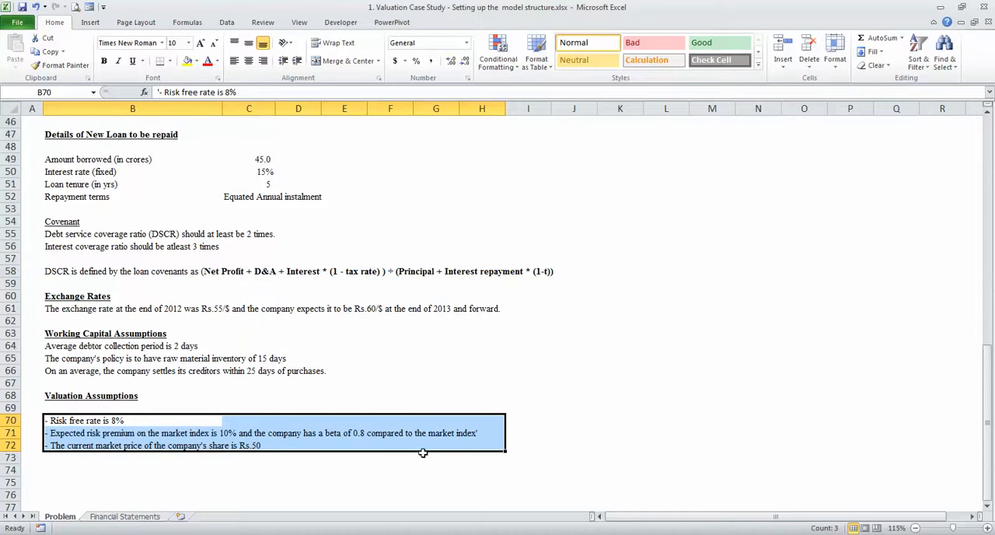
scroll(up, 3)
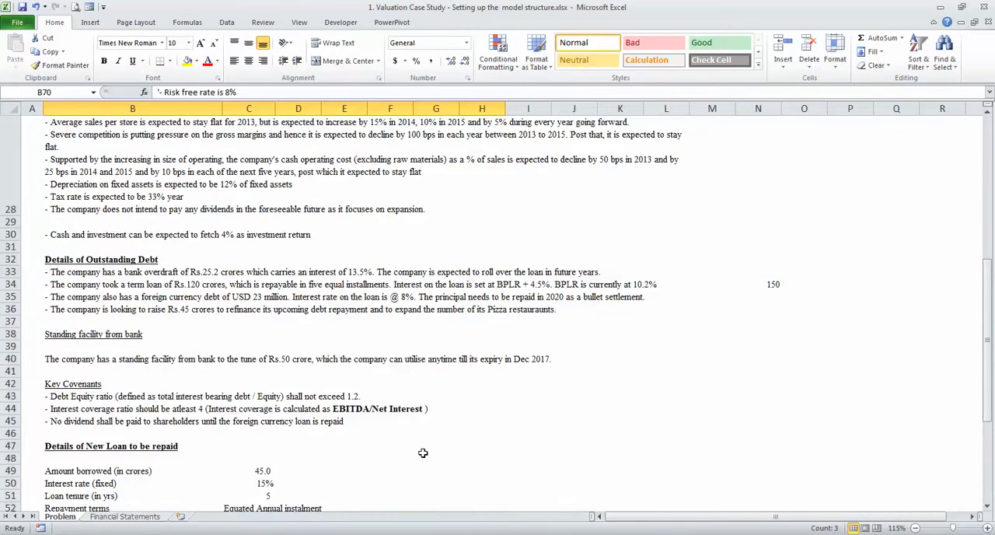
scroll(up, 3)
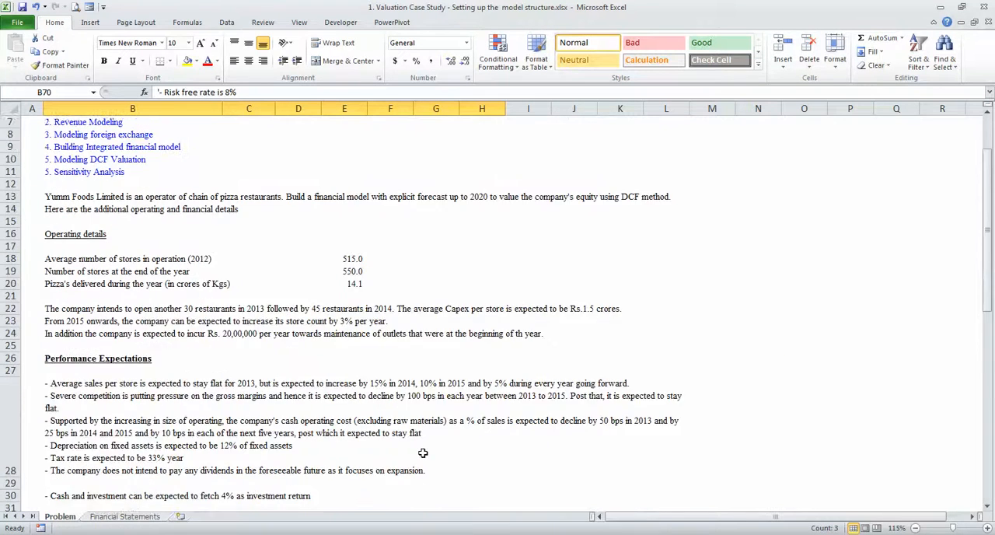
scroll(up, 3)
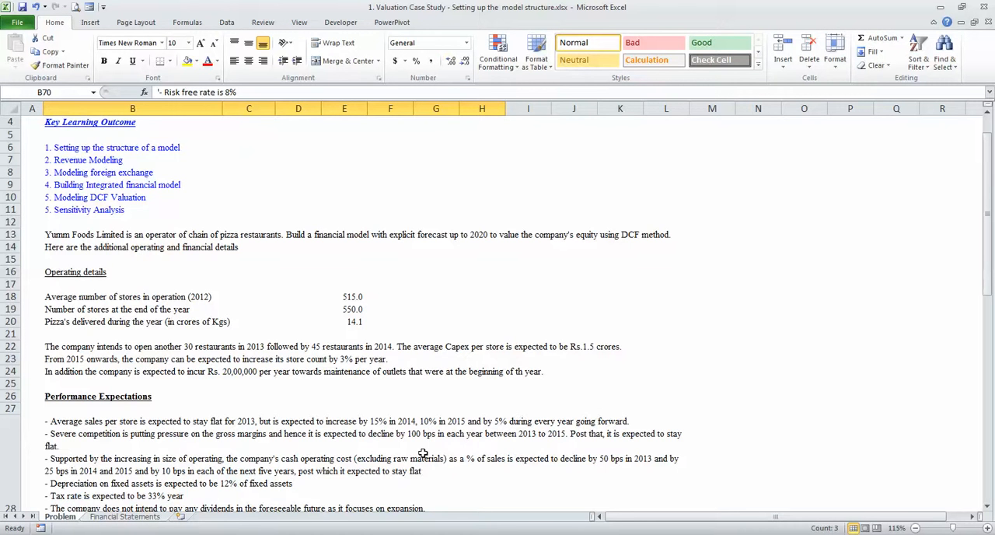
scroll(up, 3)
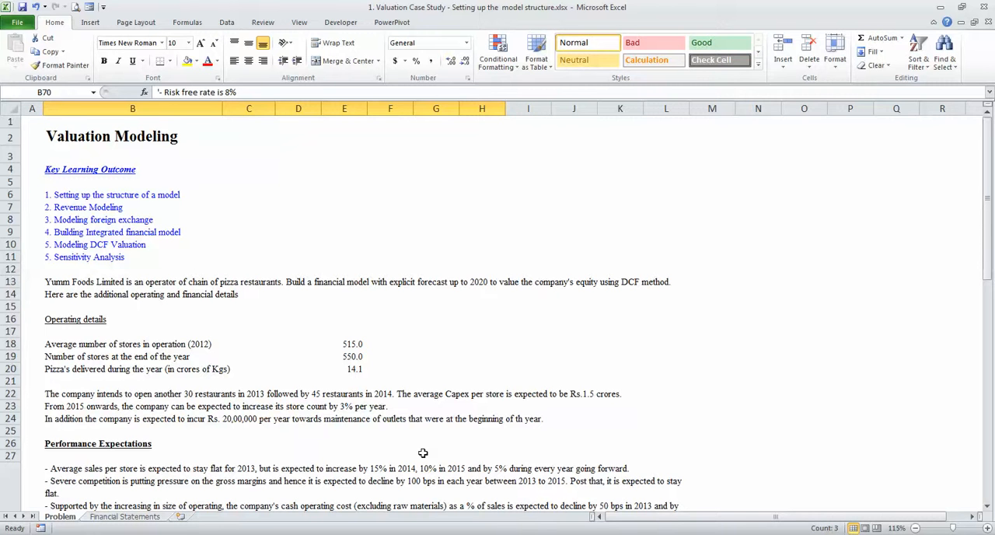
scroll(down, 3)
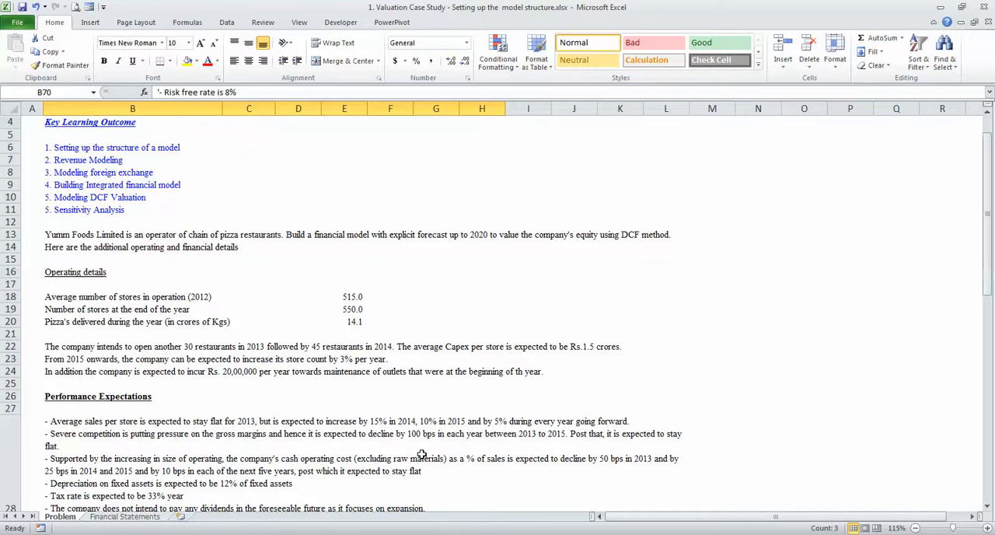
scroll(down, 3)
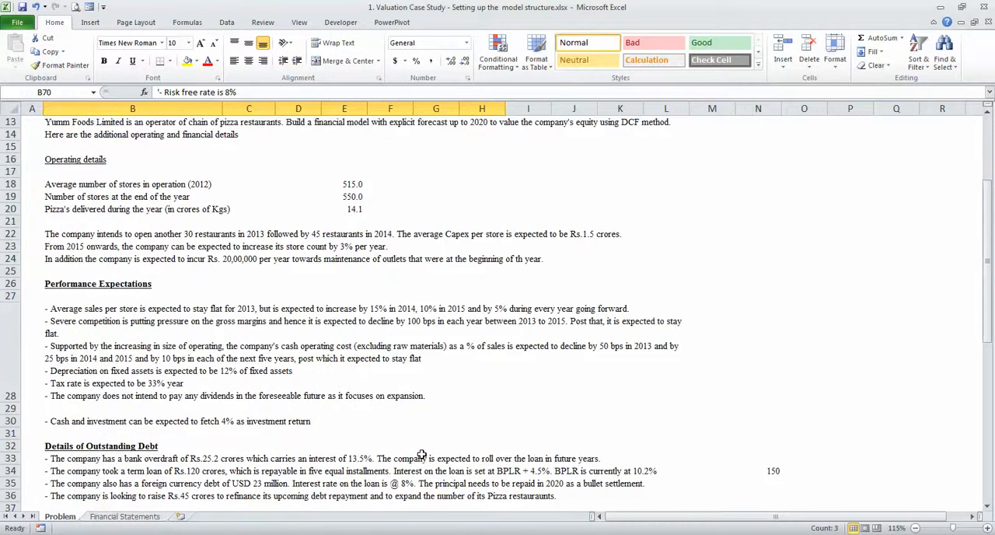